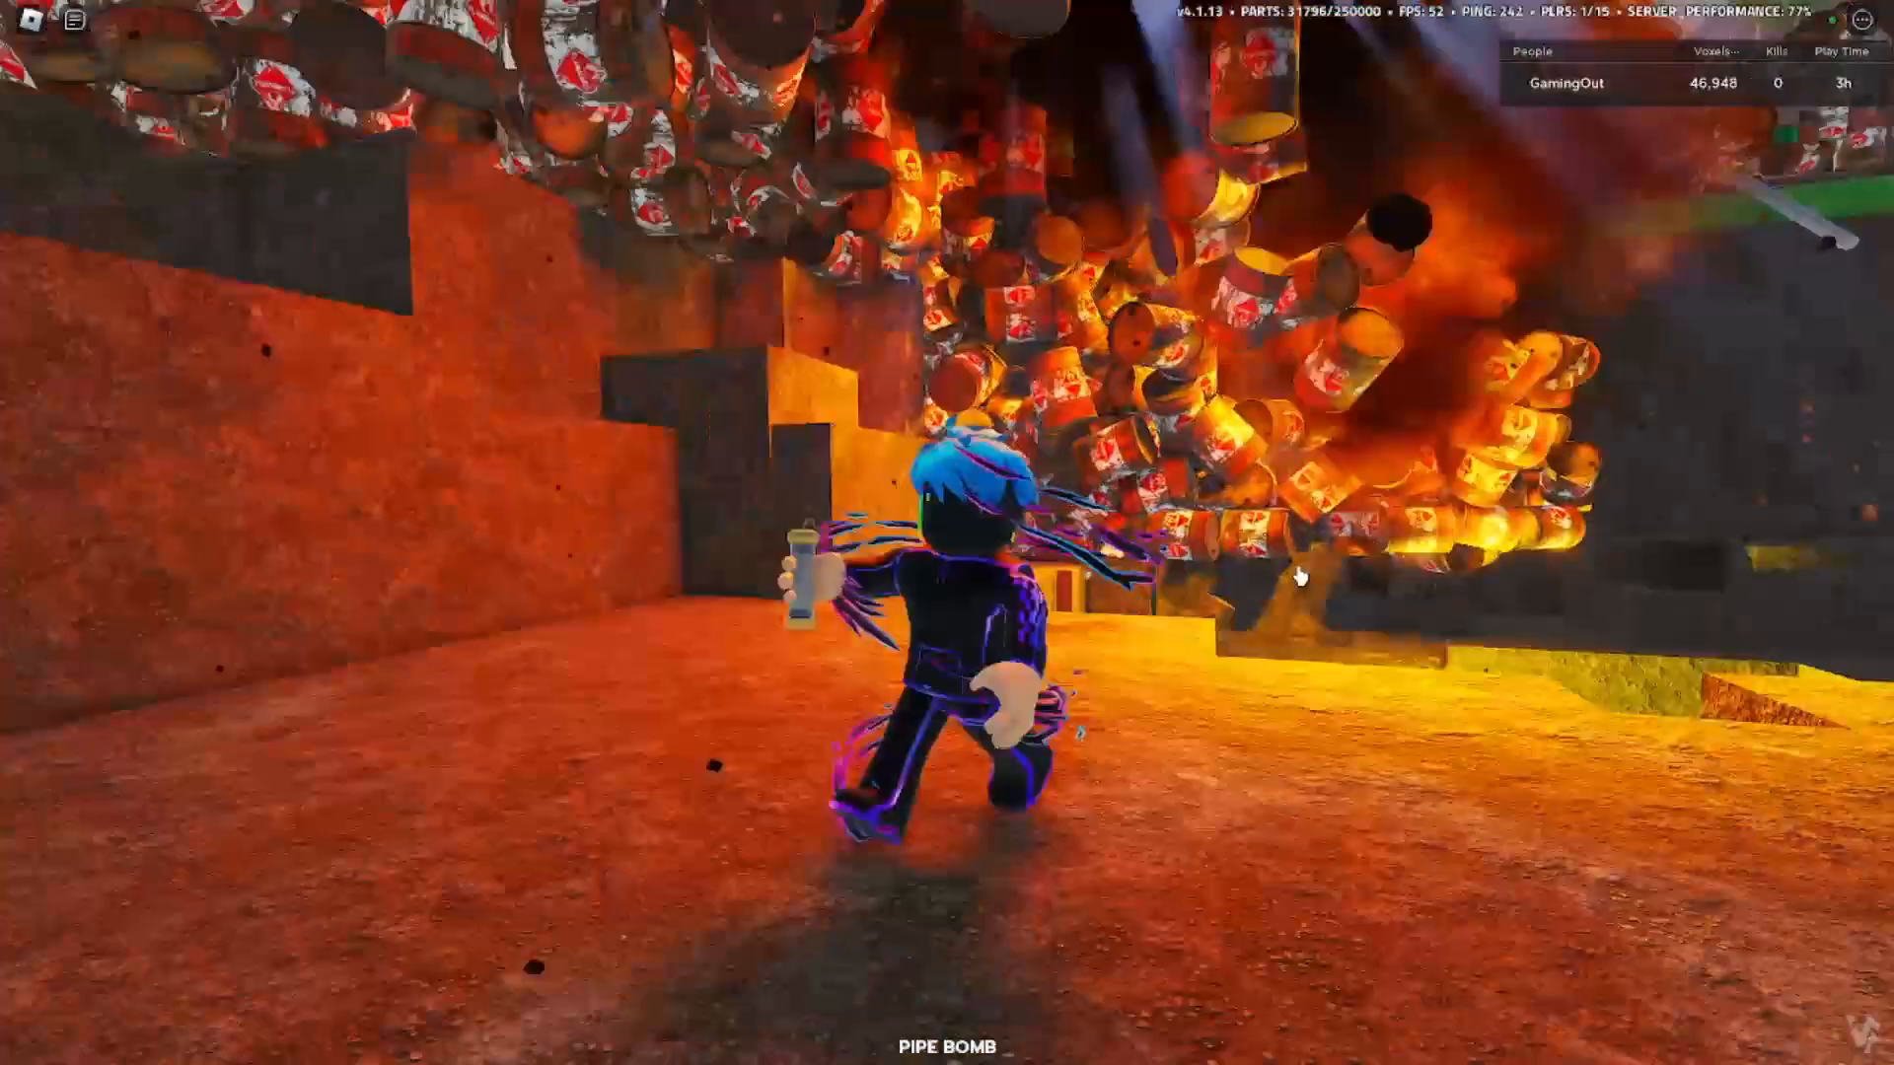
Spawn the Limited Mini Nukeinator from the Spawn menu's tools list.
key("Escape")
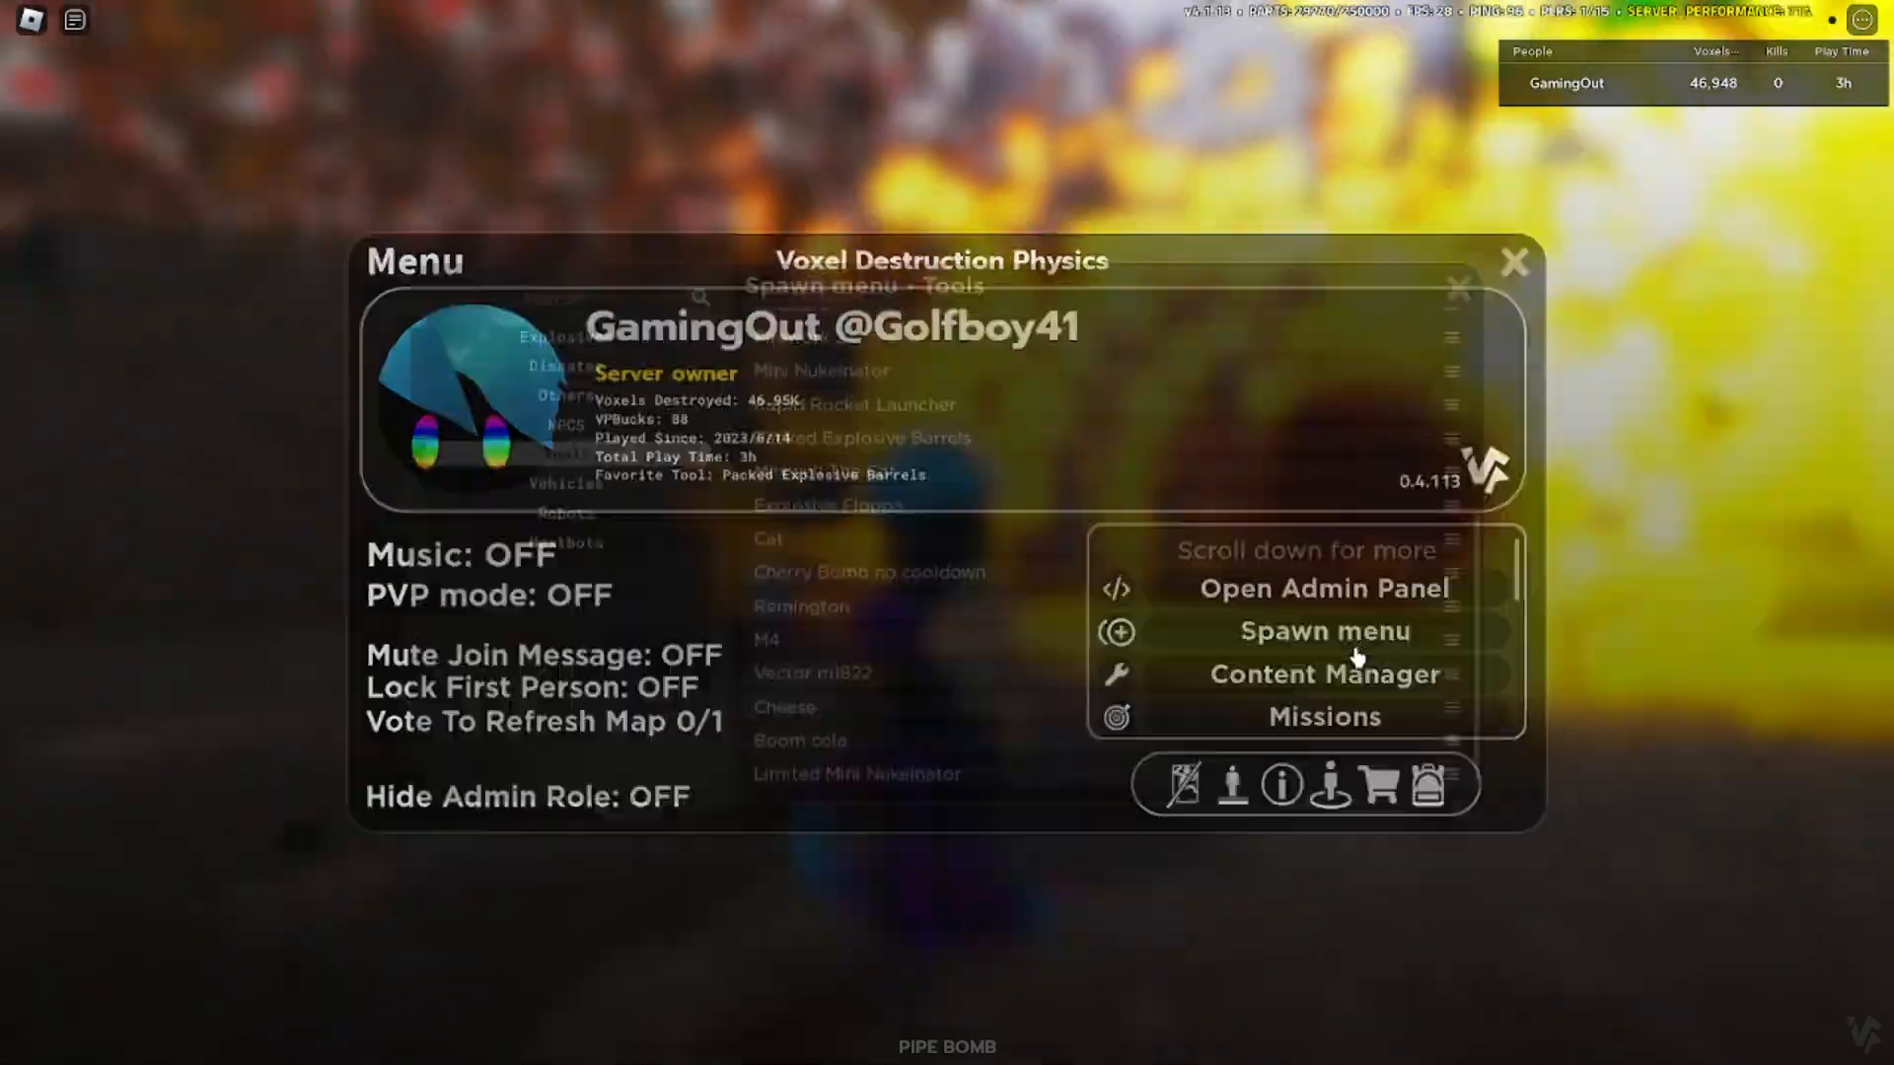
left_click(1324, 631)
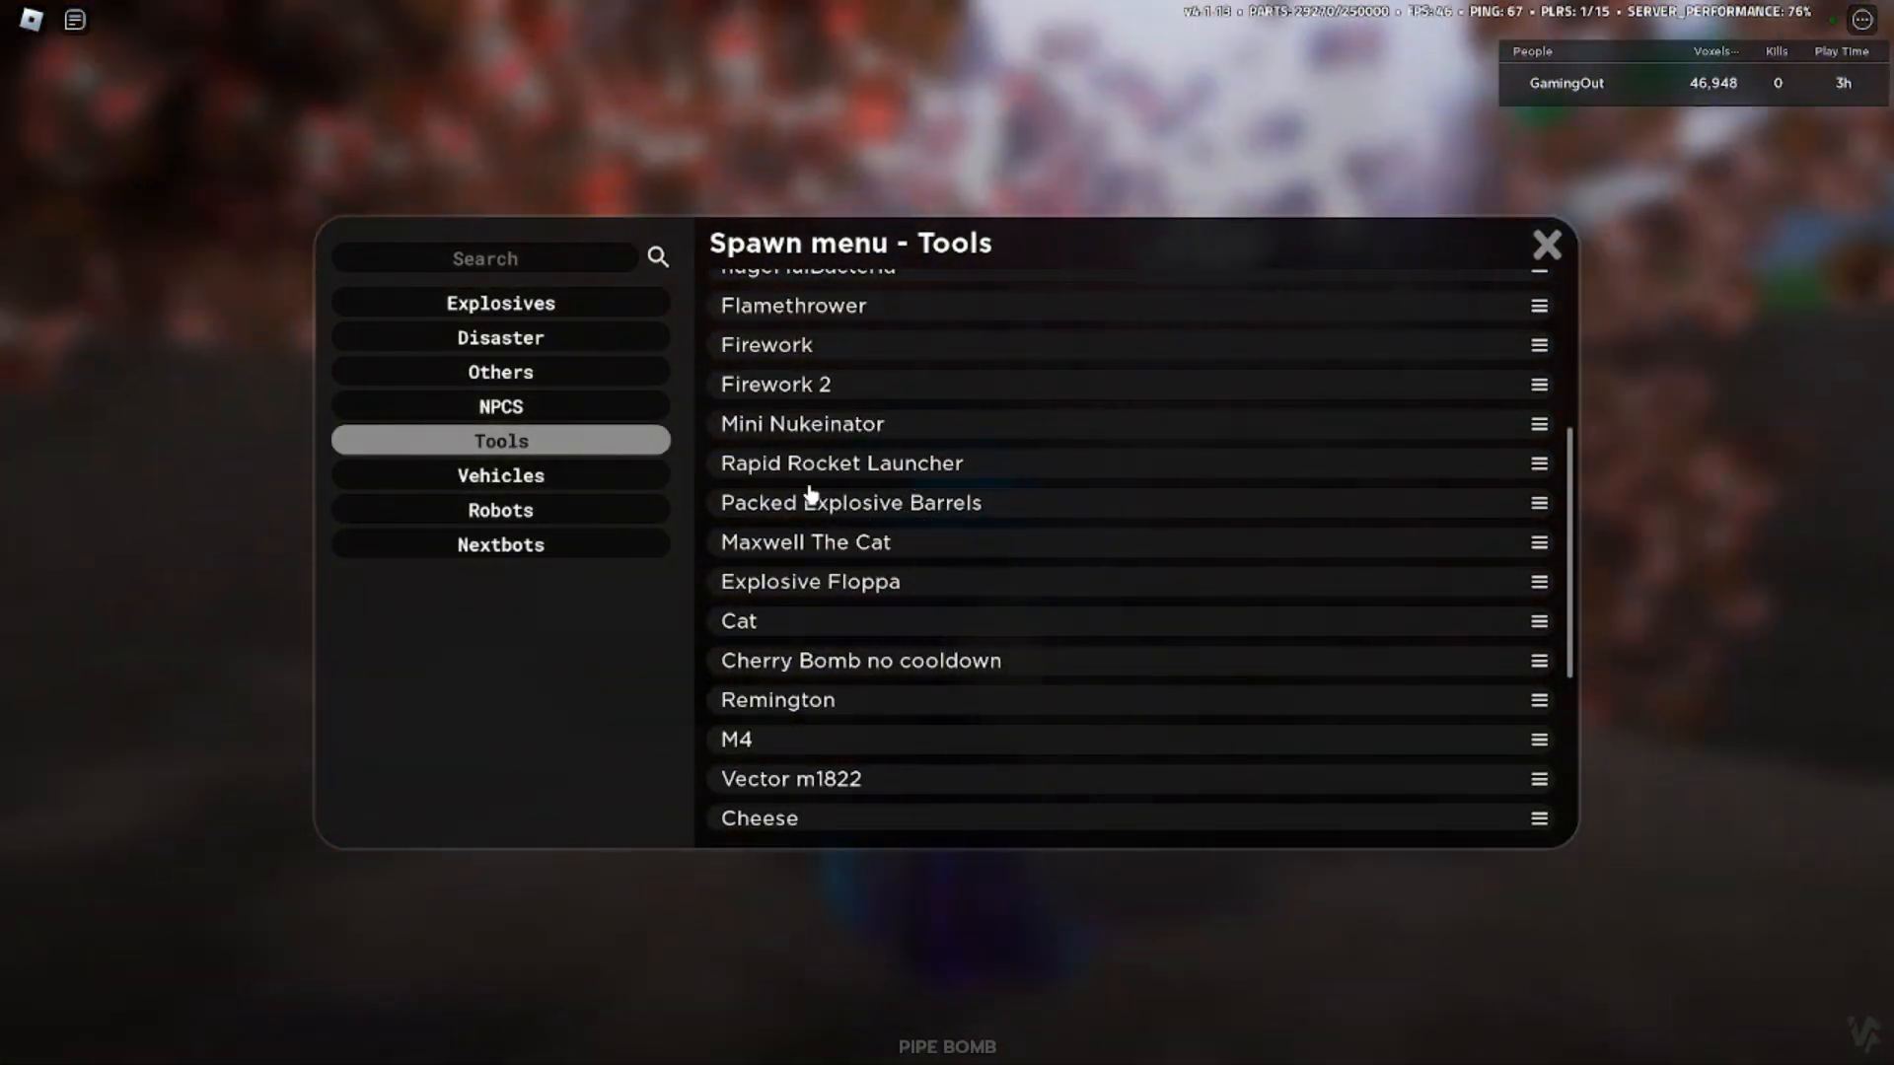
scroll("down", 3)
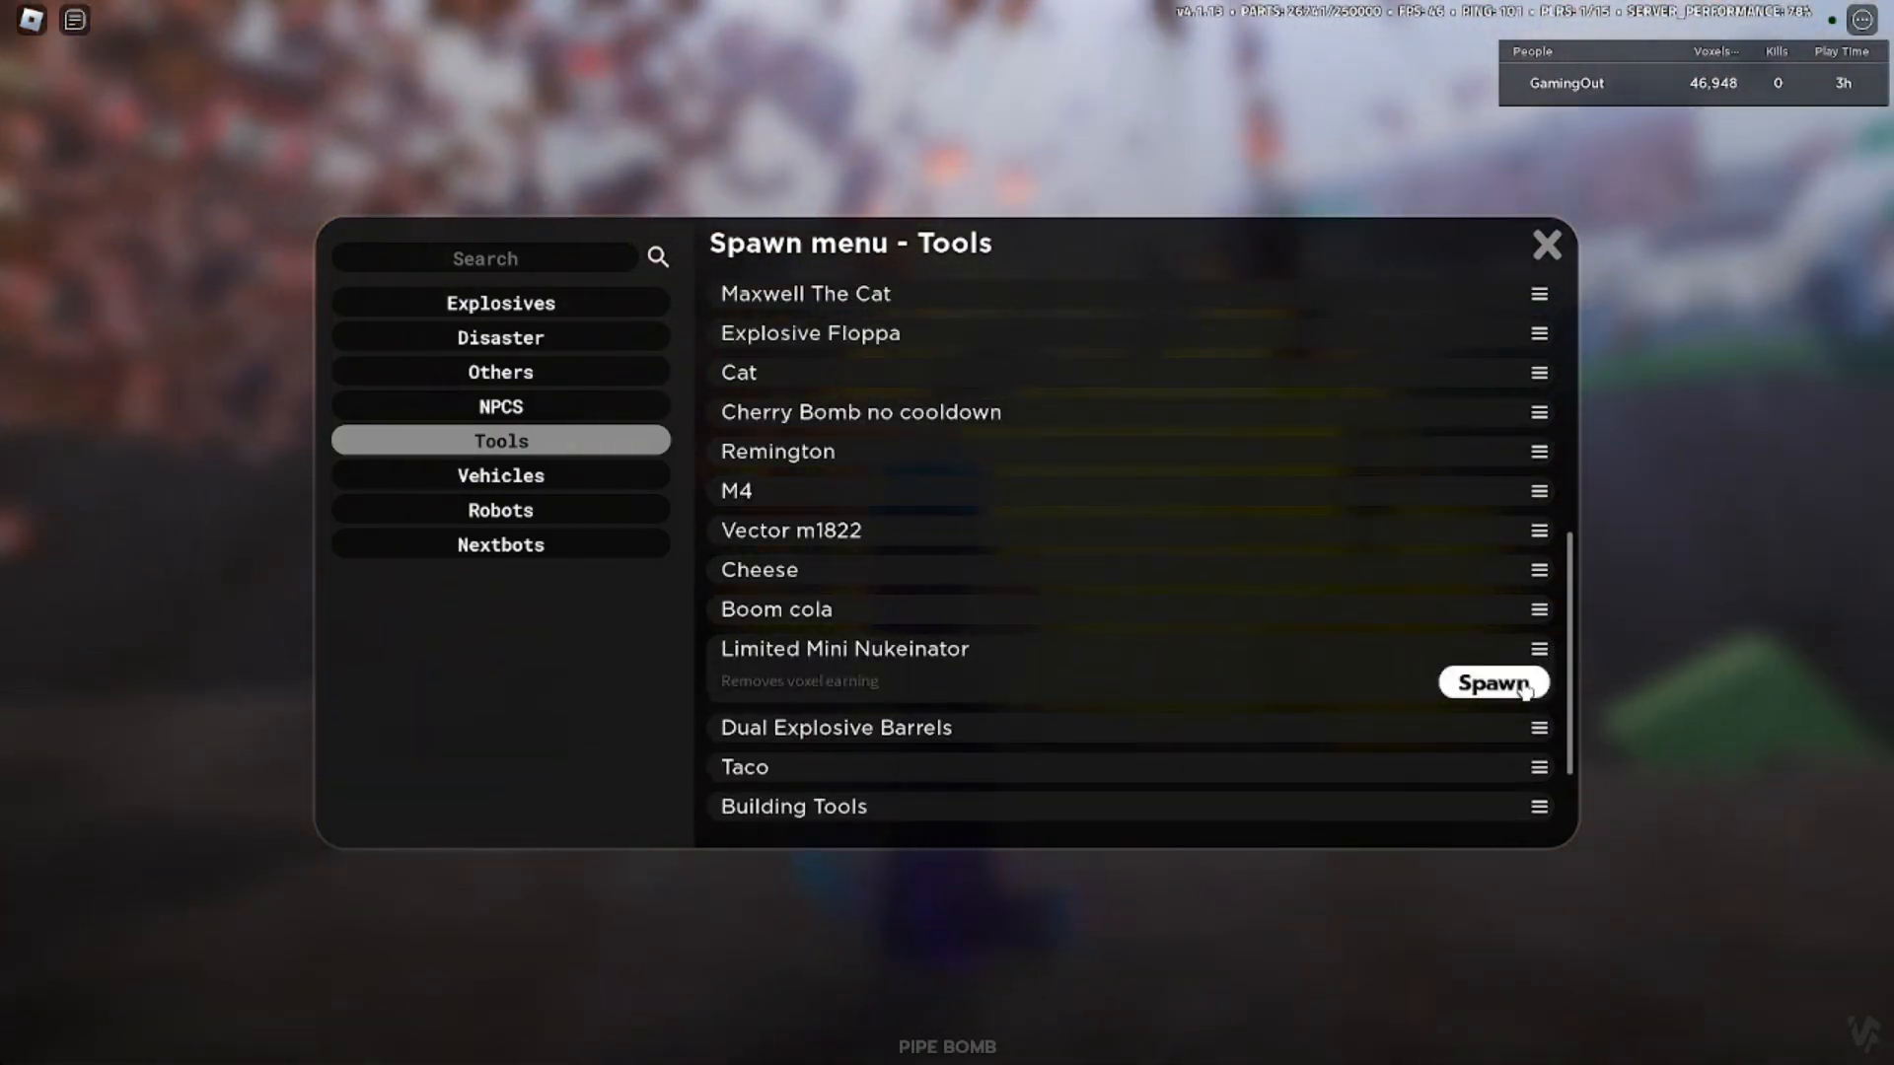
left_click(1492, 683)
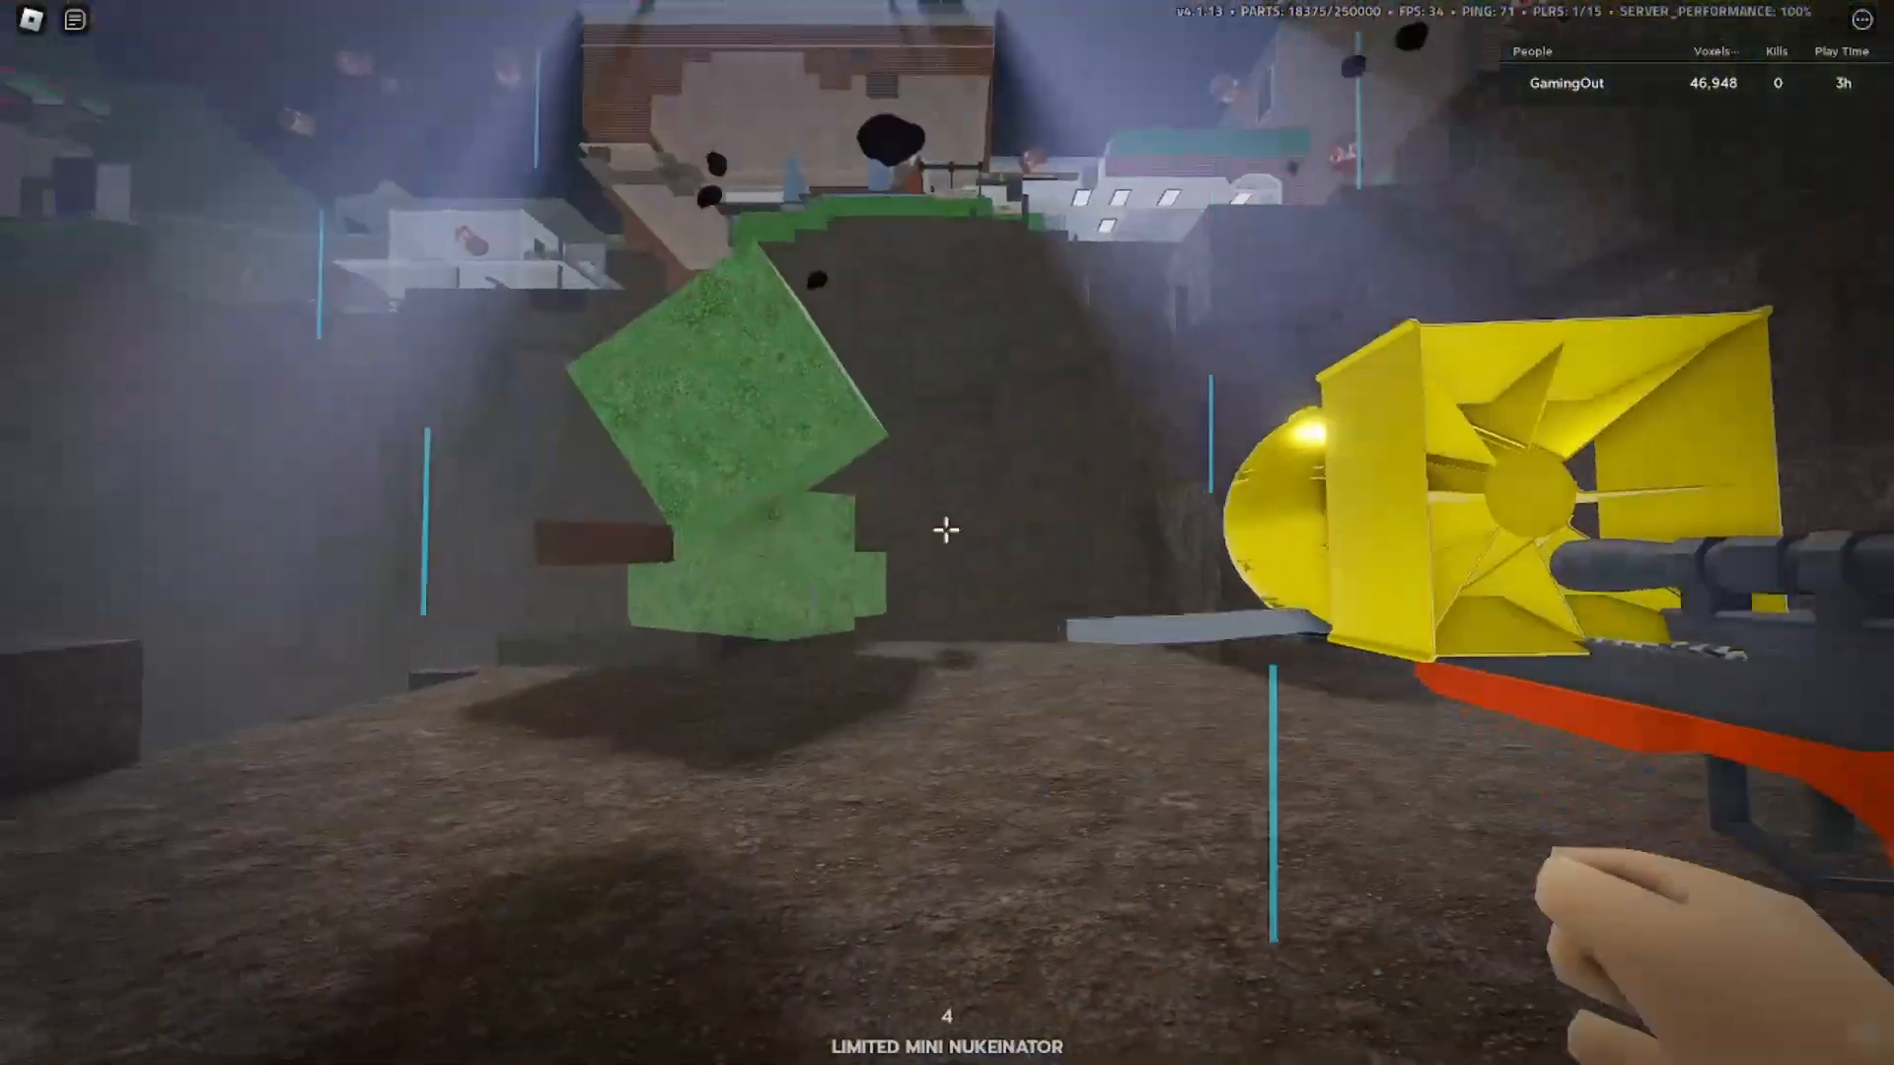
Fire the Limited Mini Nukeinator at the grassy hill.
left_click(946, 531)
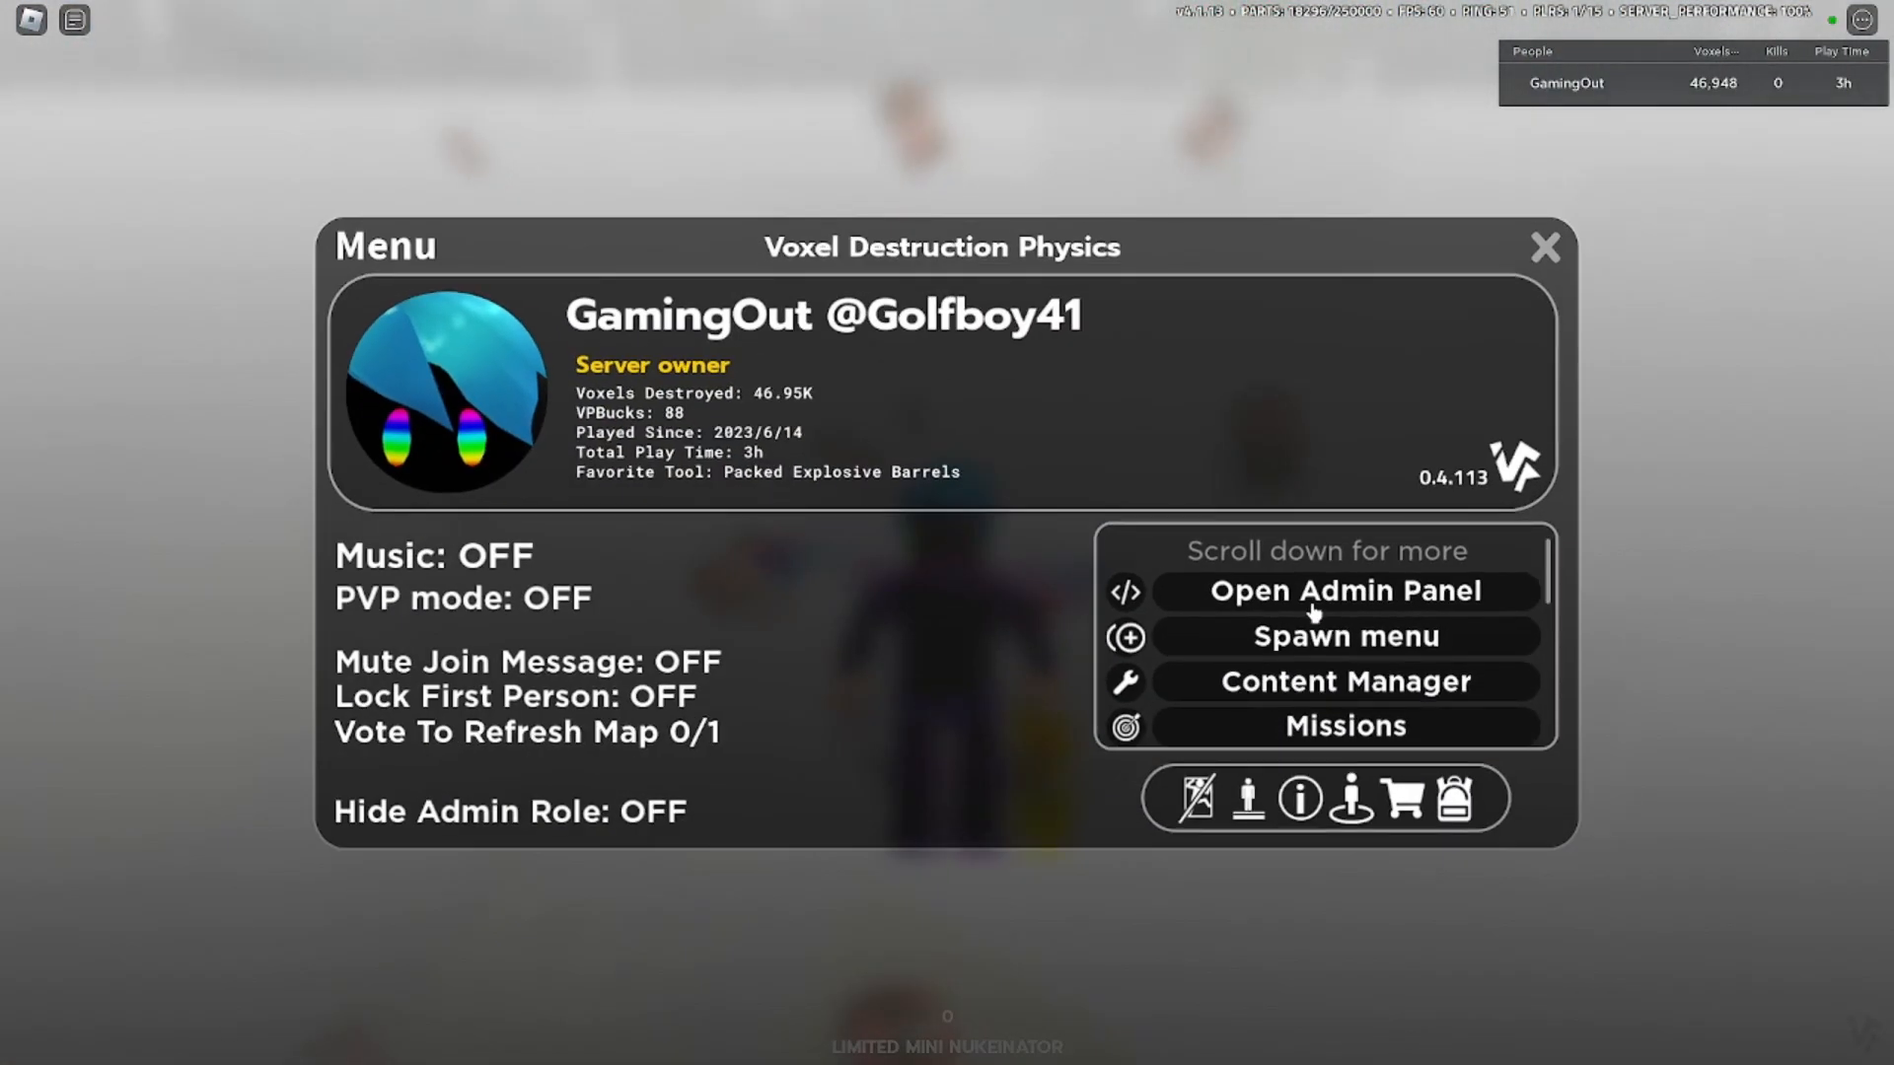
Choose Open Admin Panel in the game menu.
left_click(1544, 247)
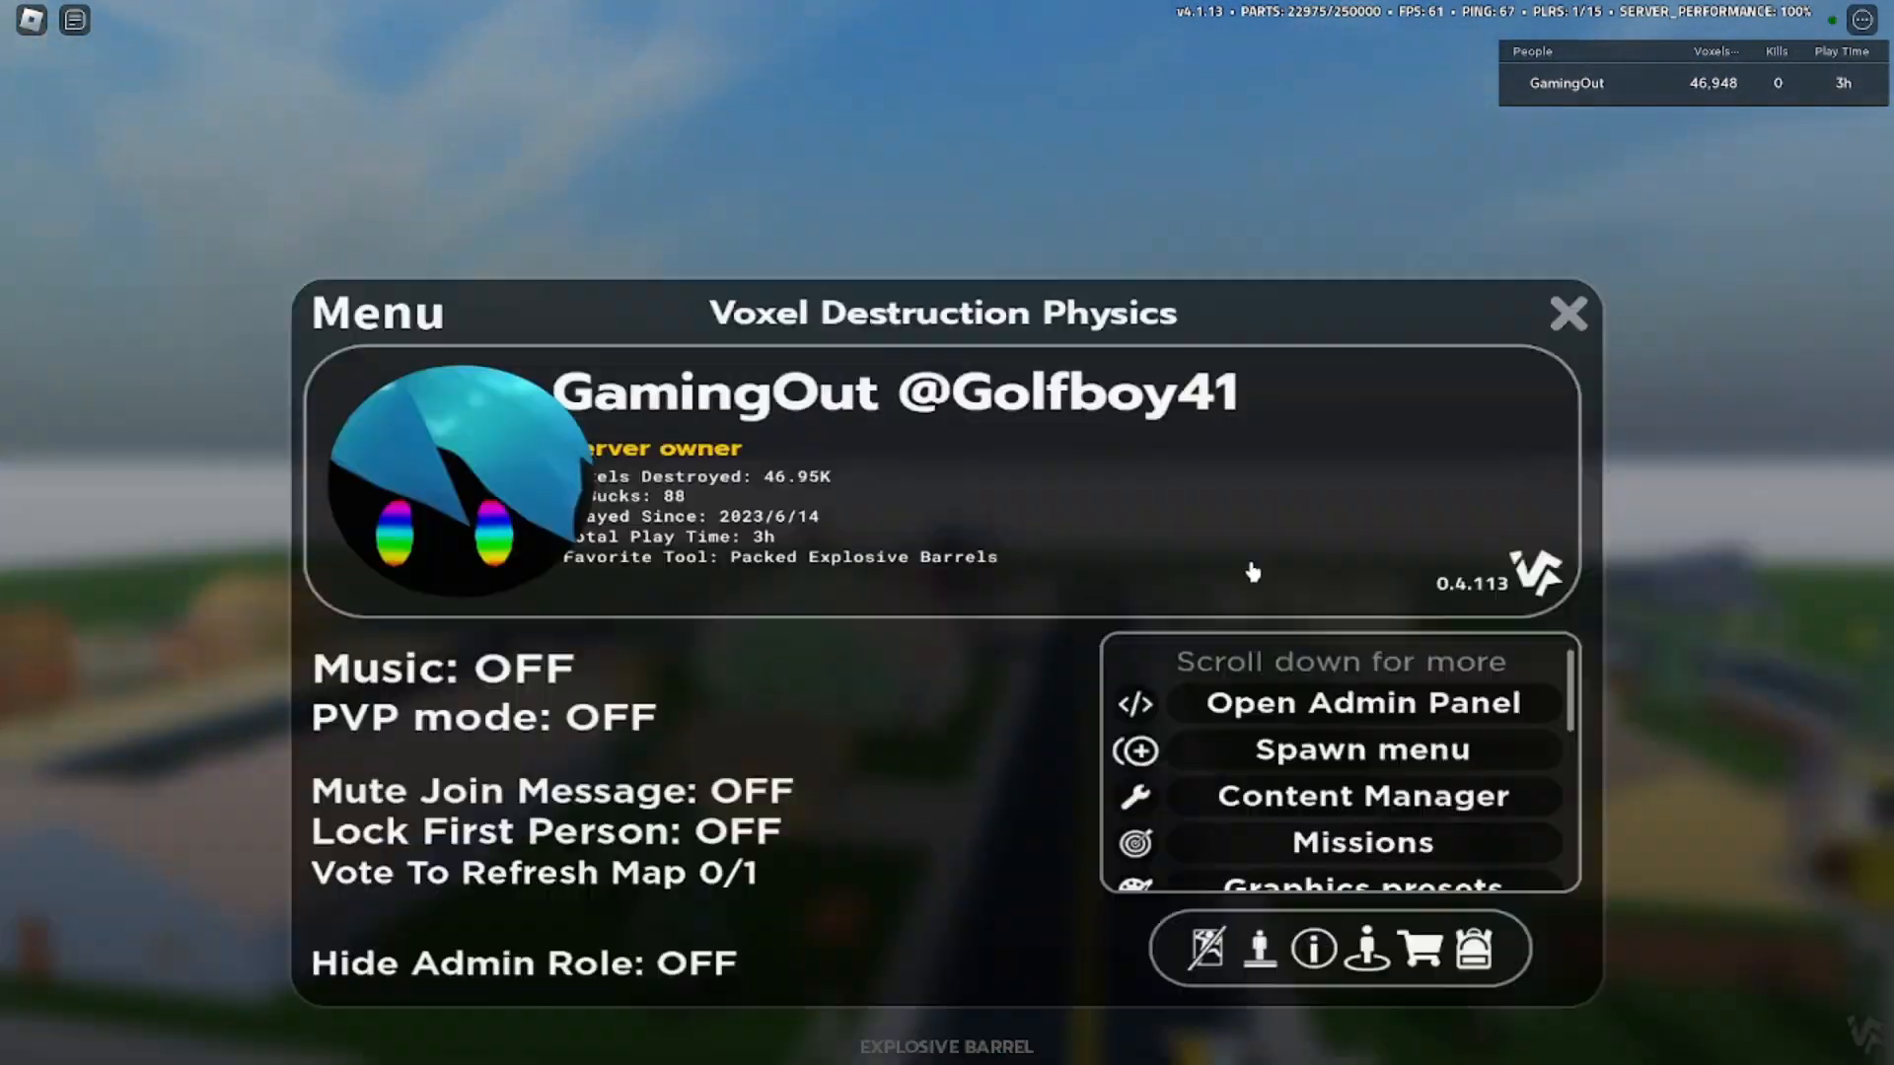
Spawn an Atomic bomb from the Spawn menu's Explosives list.
left_click(1361, 749)
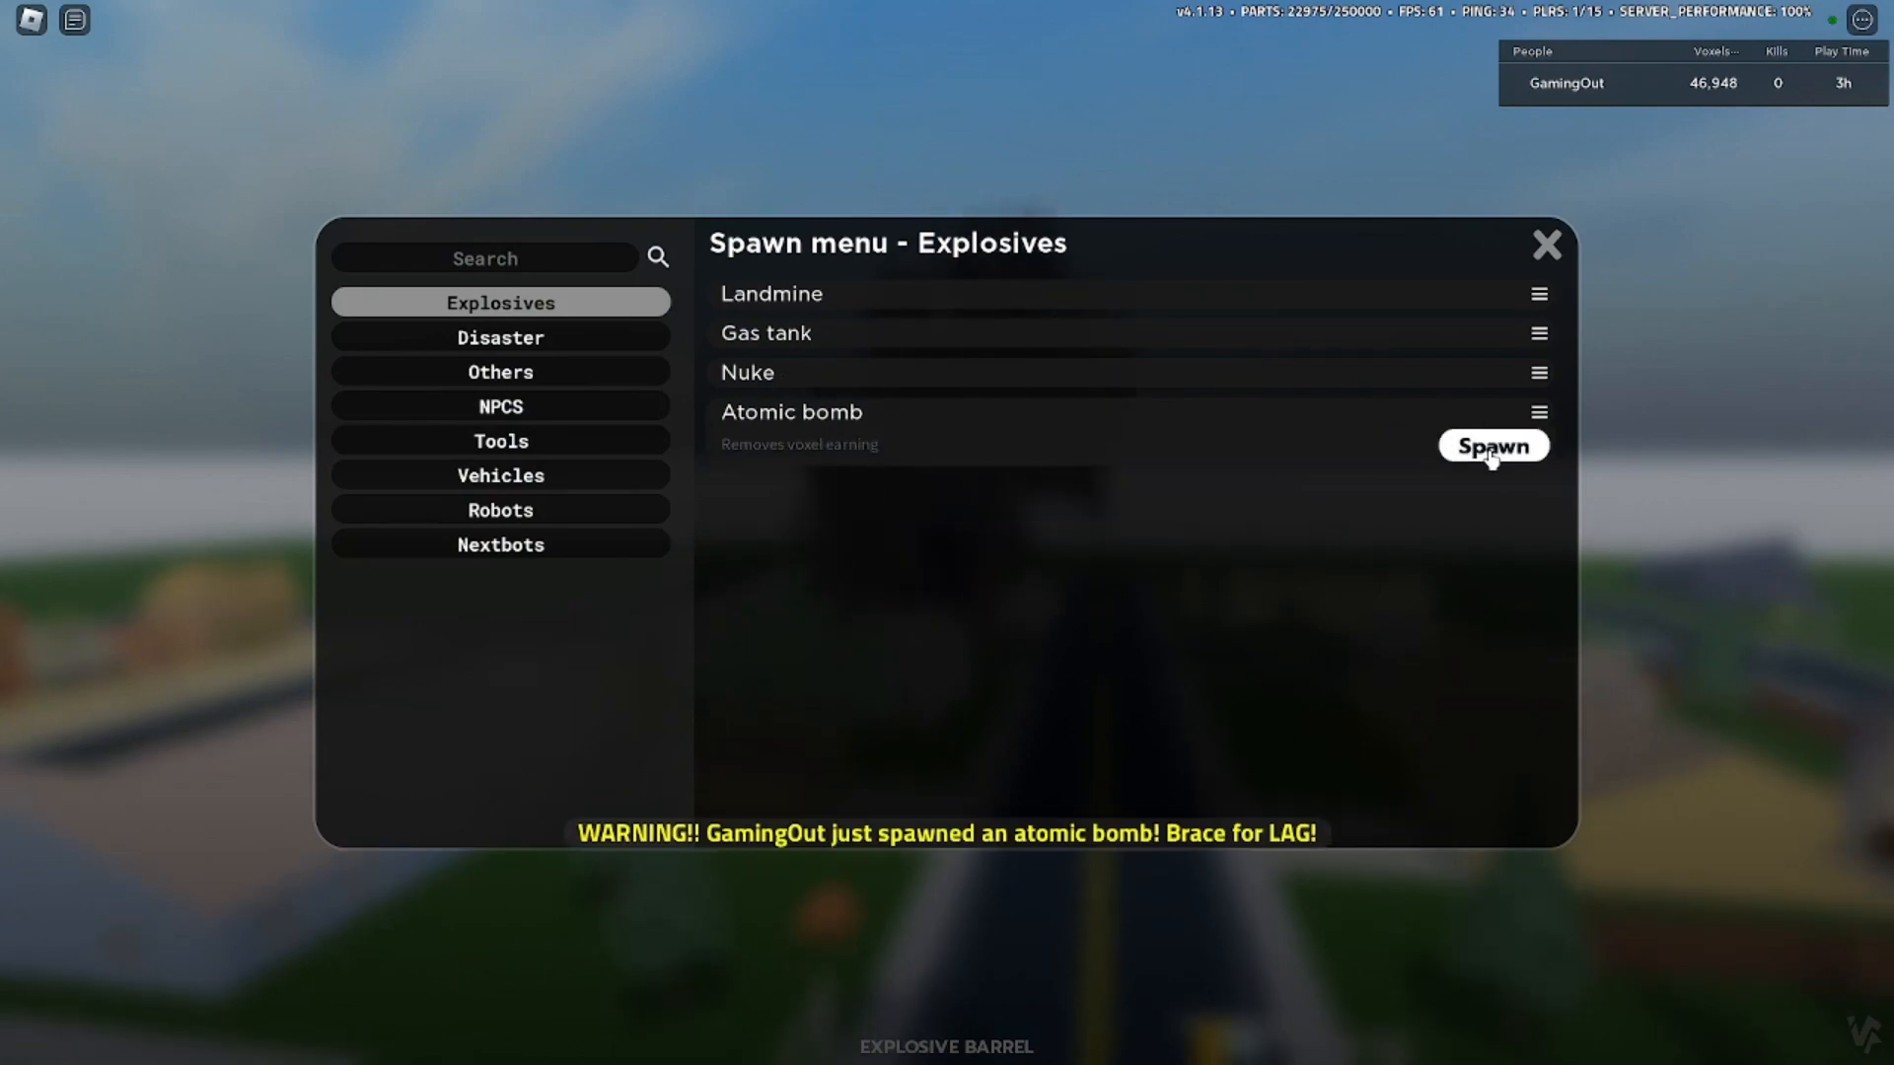
left_click(1492, 446)
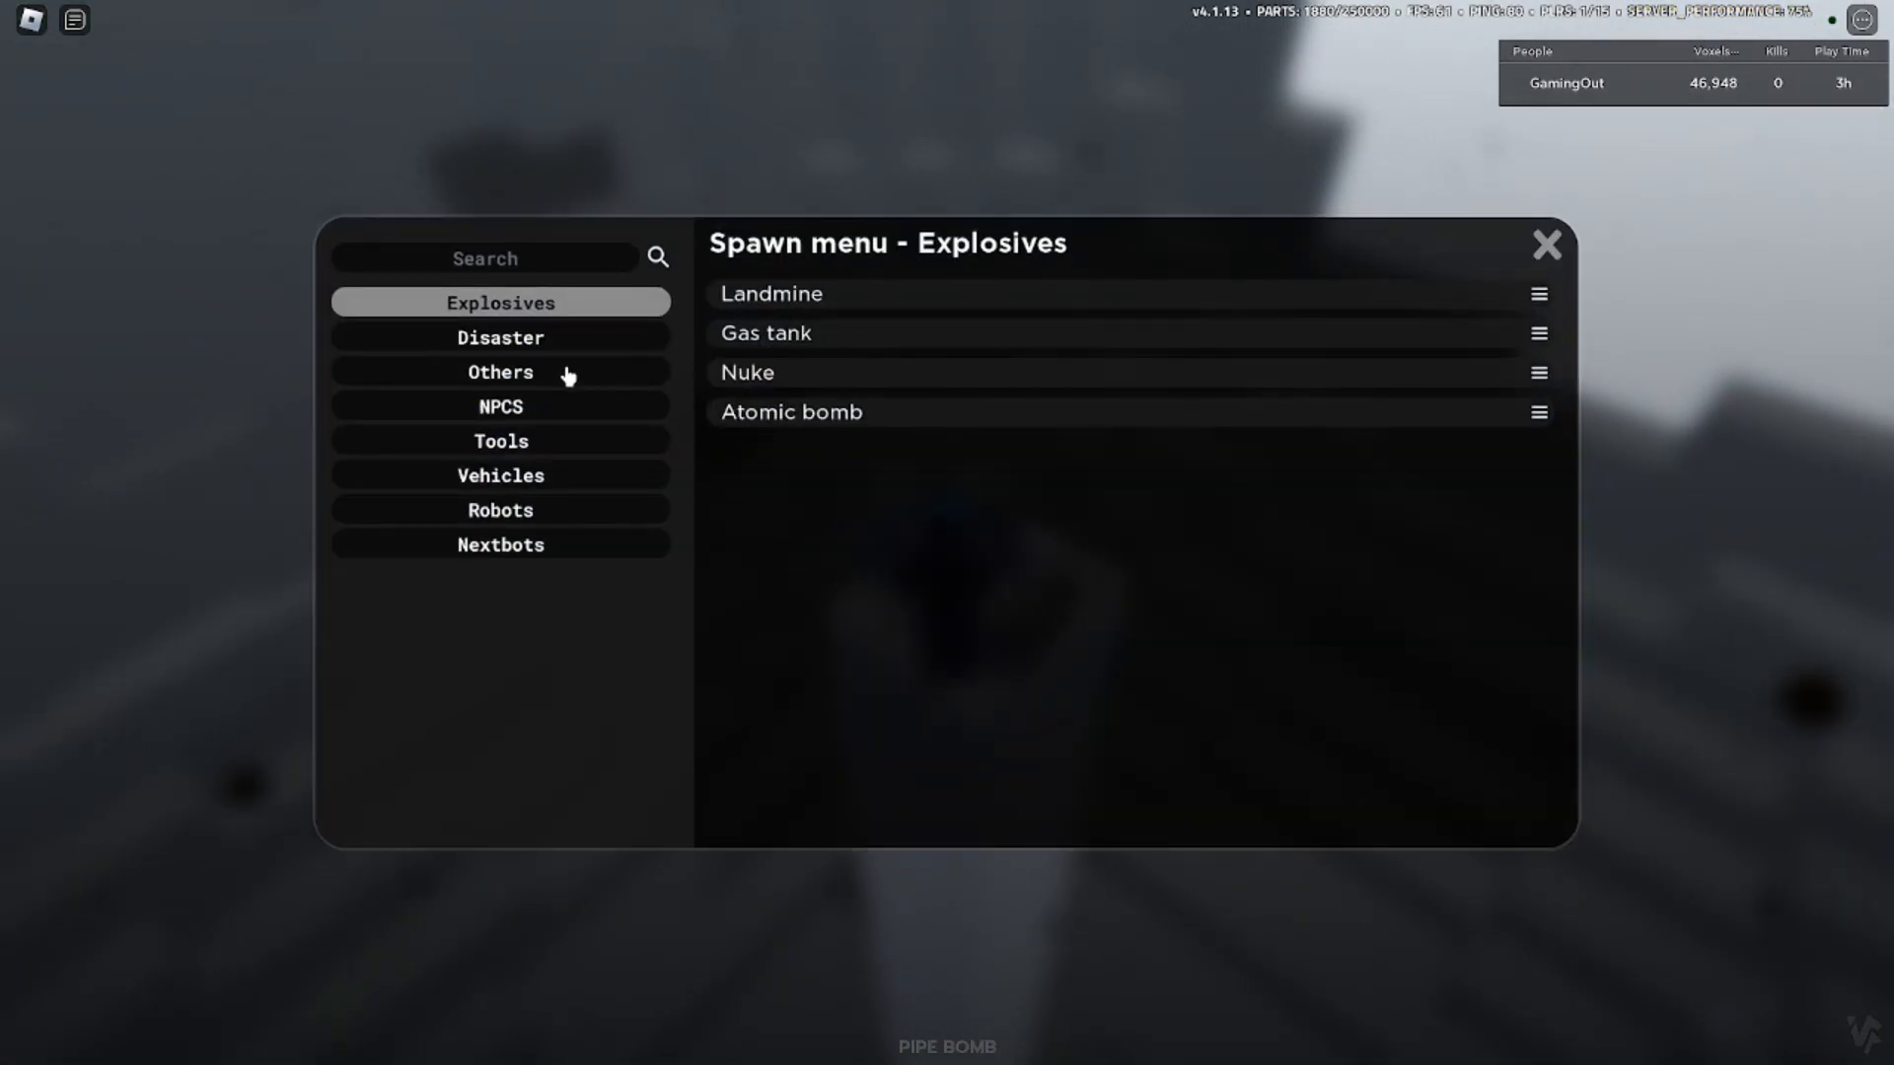
Spawn the Rapid Rocket Launcher from the Tools category.
left_click(500, 441)
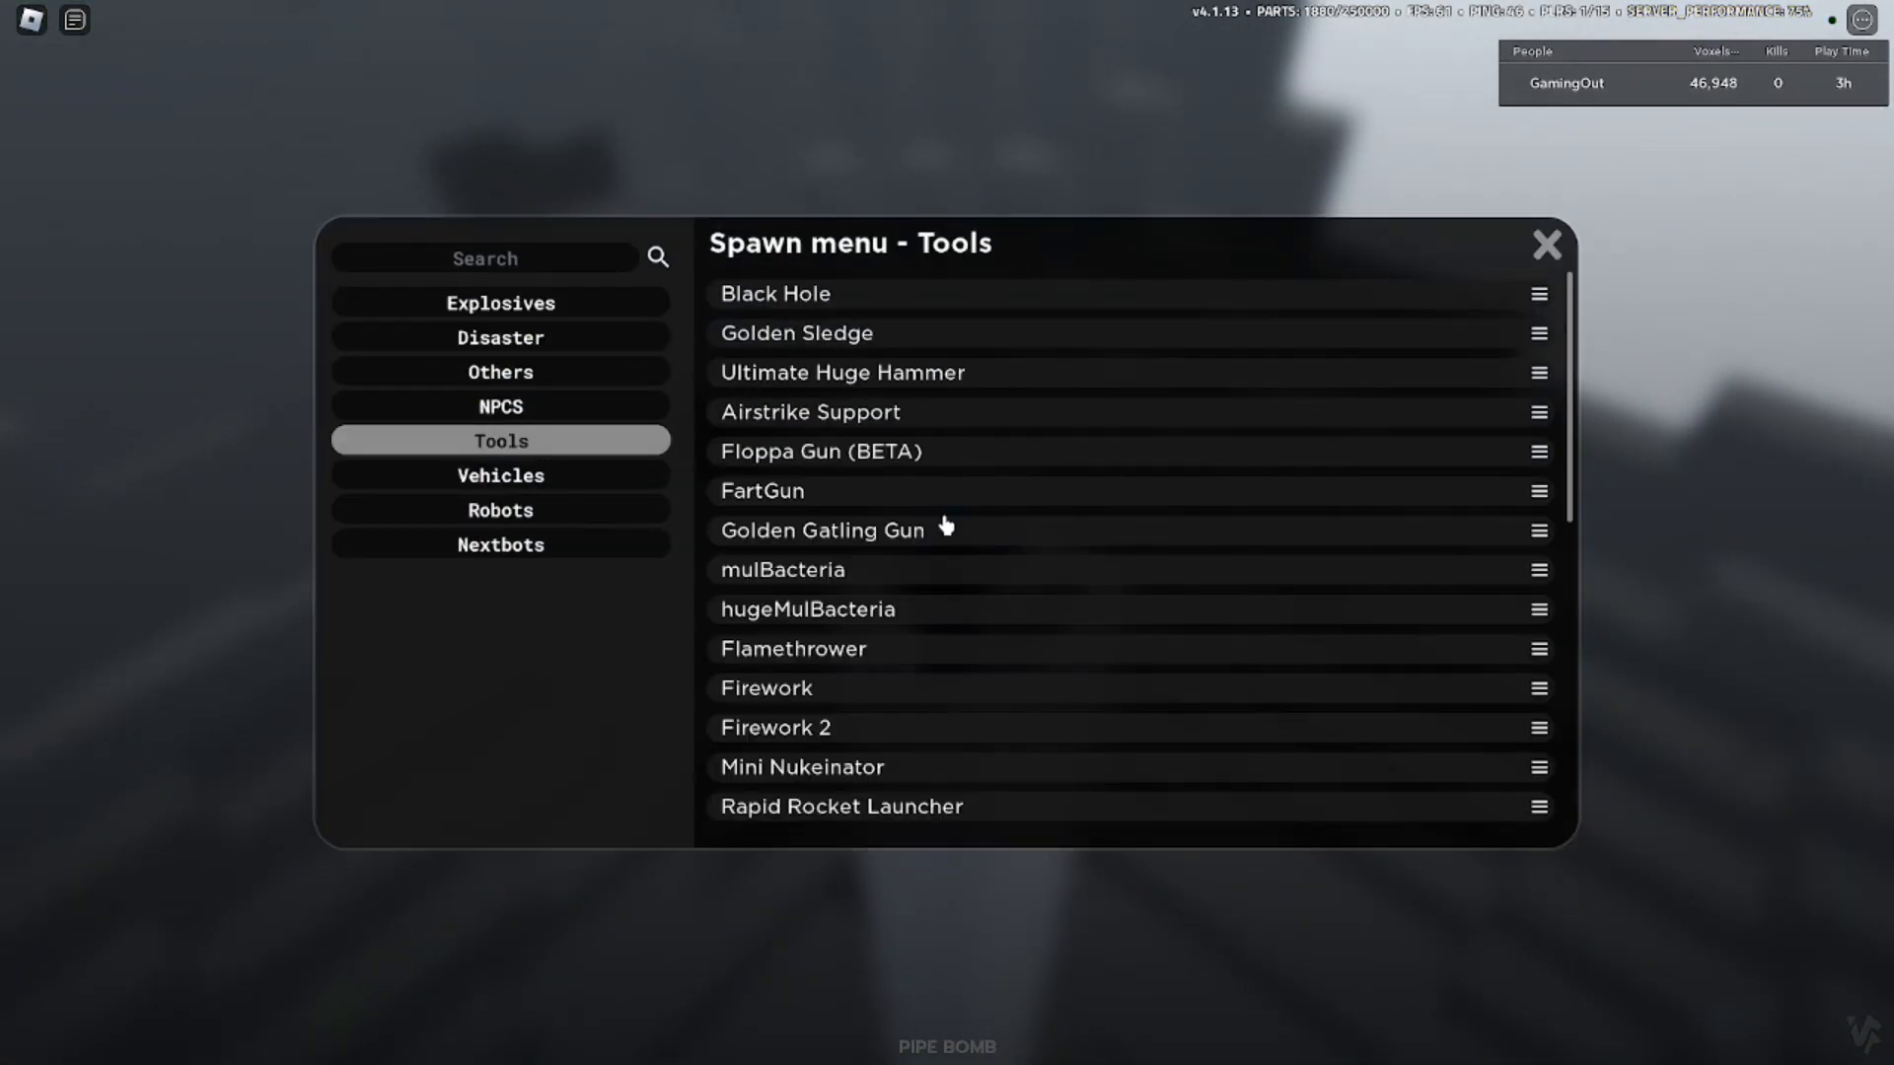
mouse_move(875, 459)
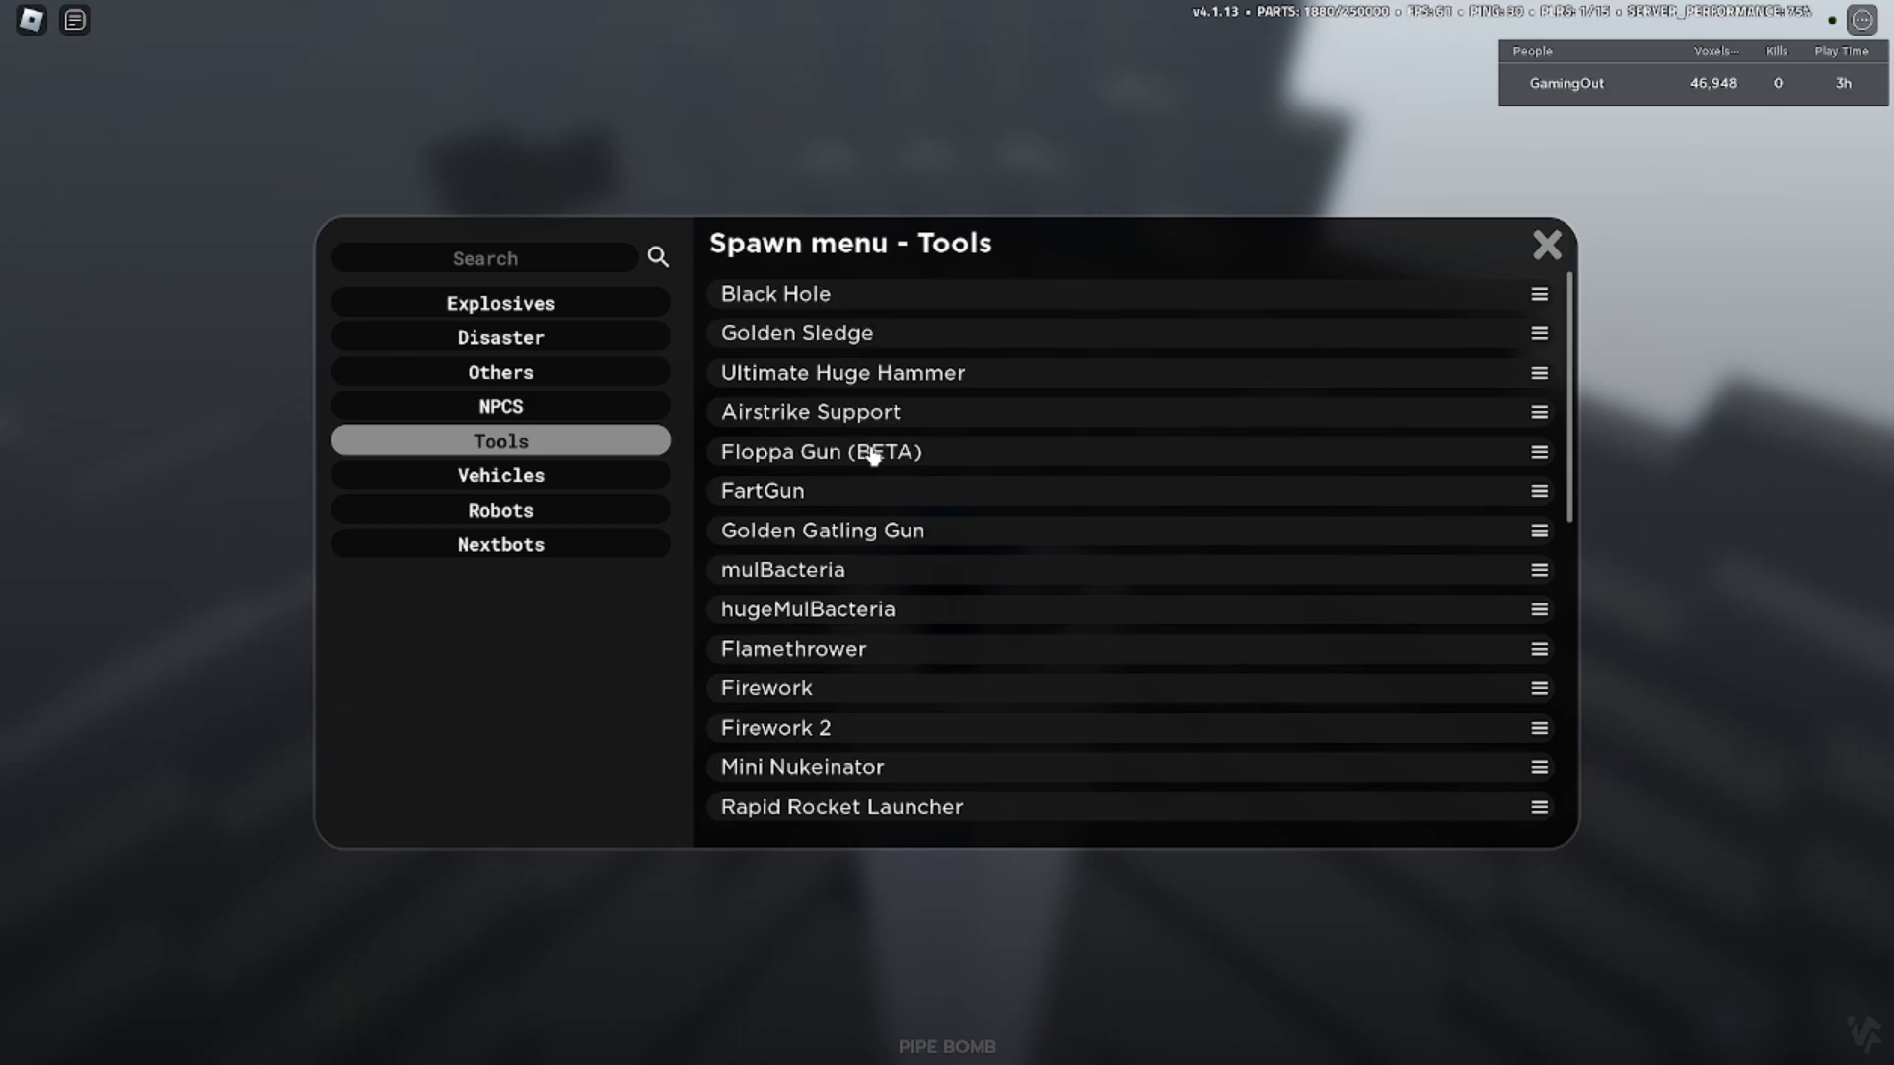
scroll("down", 3)
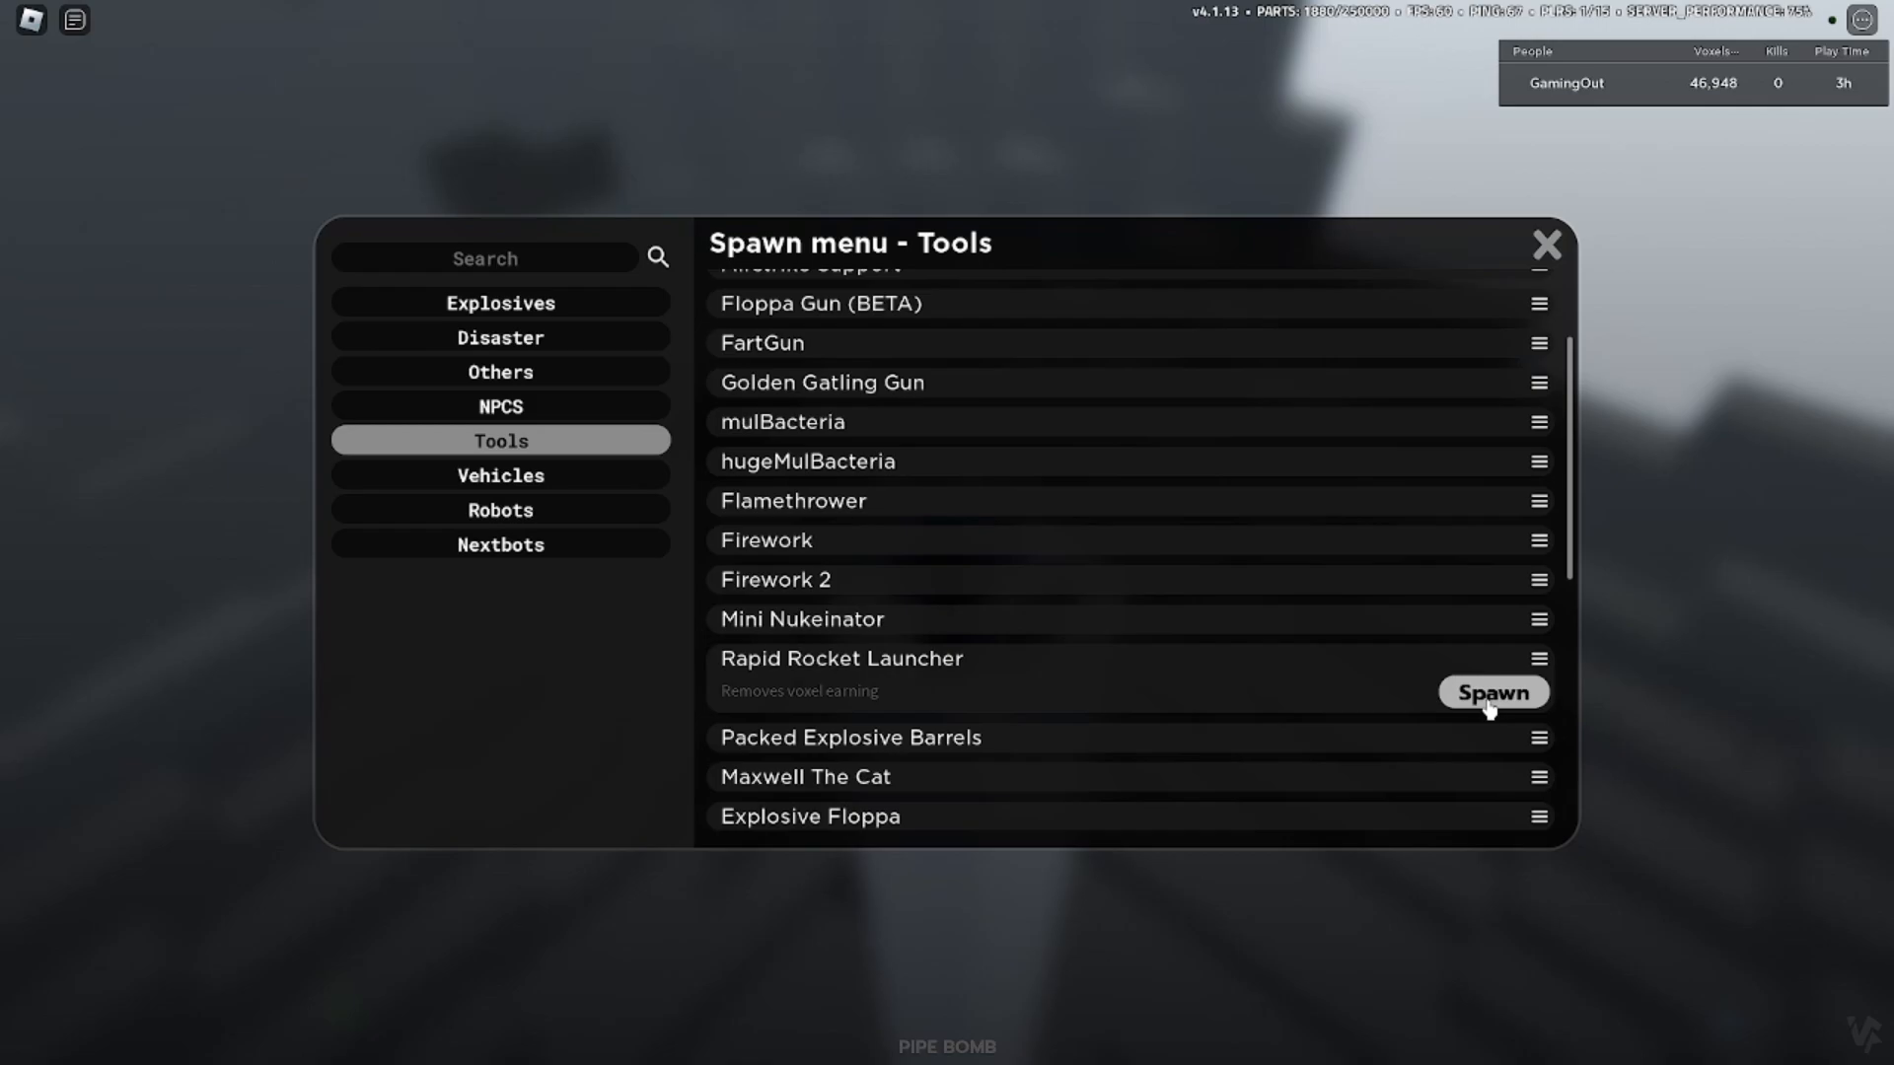
left_click(1491, 693)
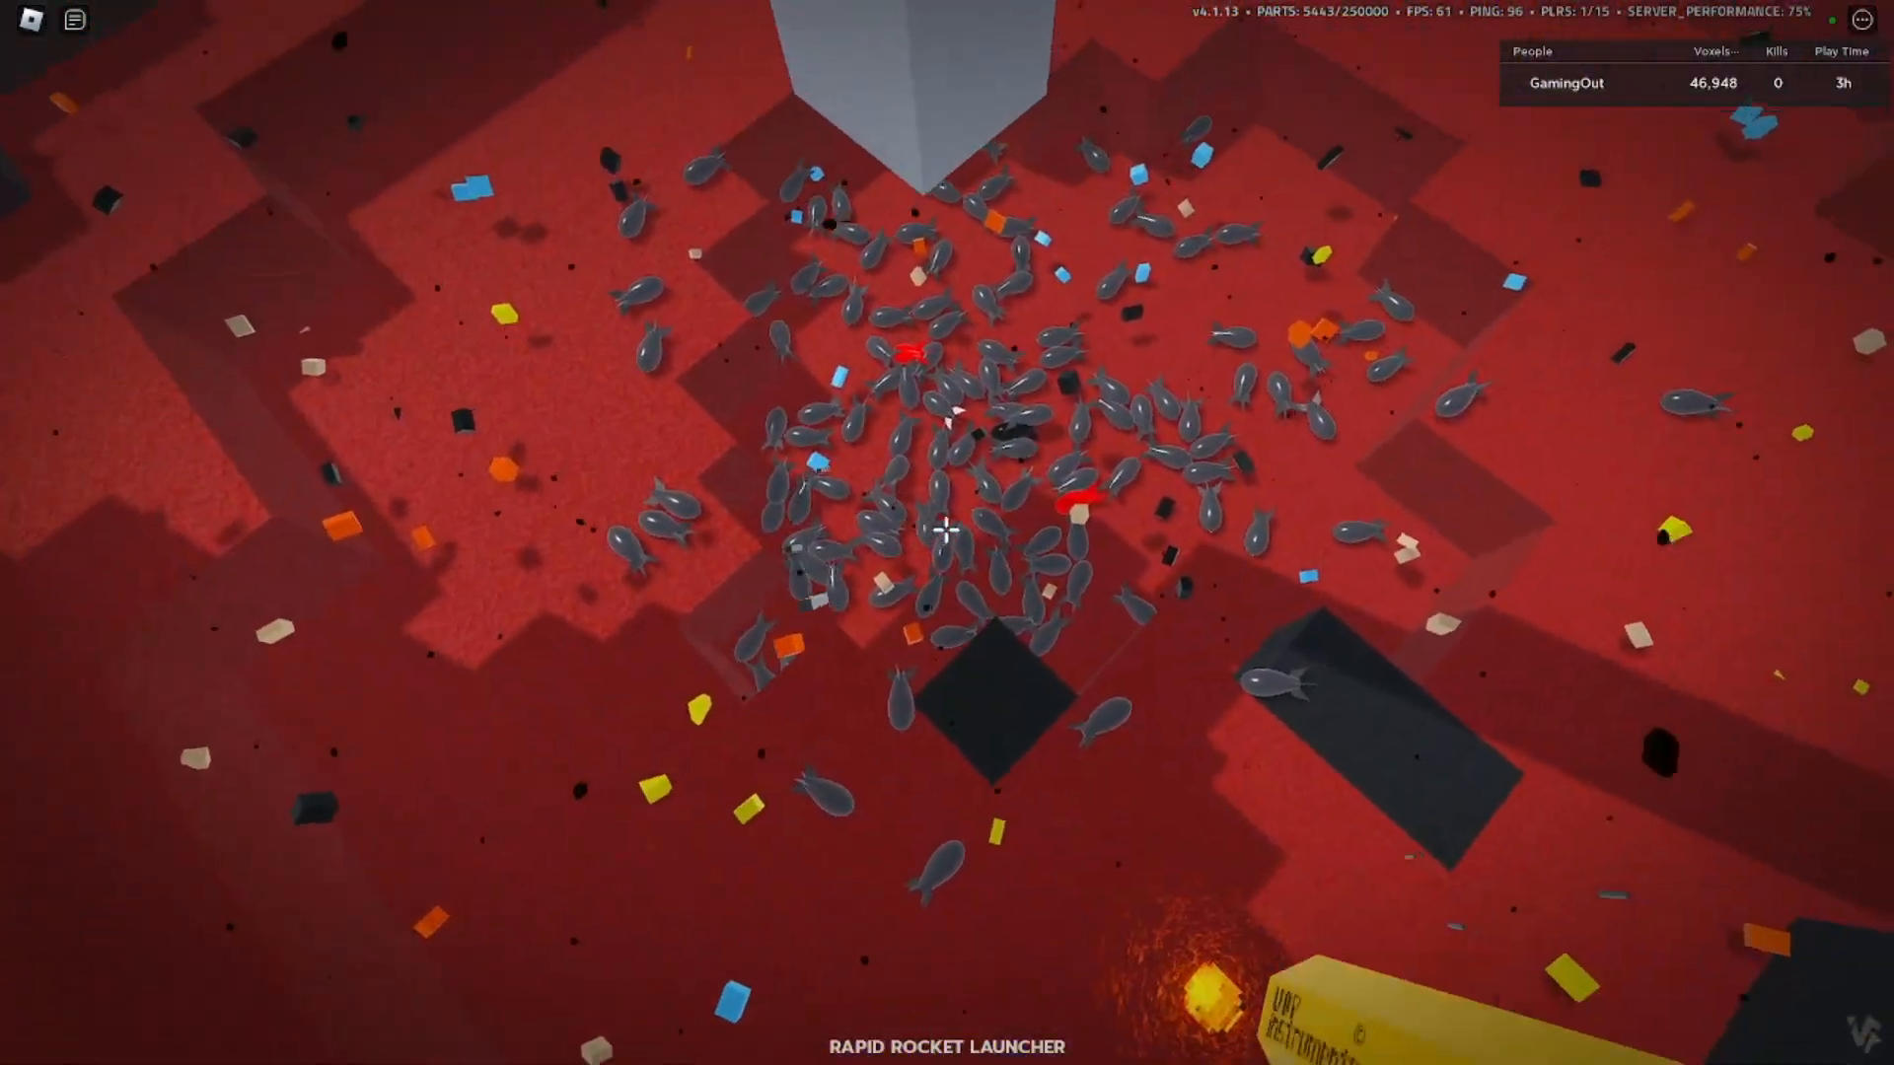
Fire the Rapid Rocket Launcher into the cluster of bombs on the red ground.
left_click(947, 525)
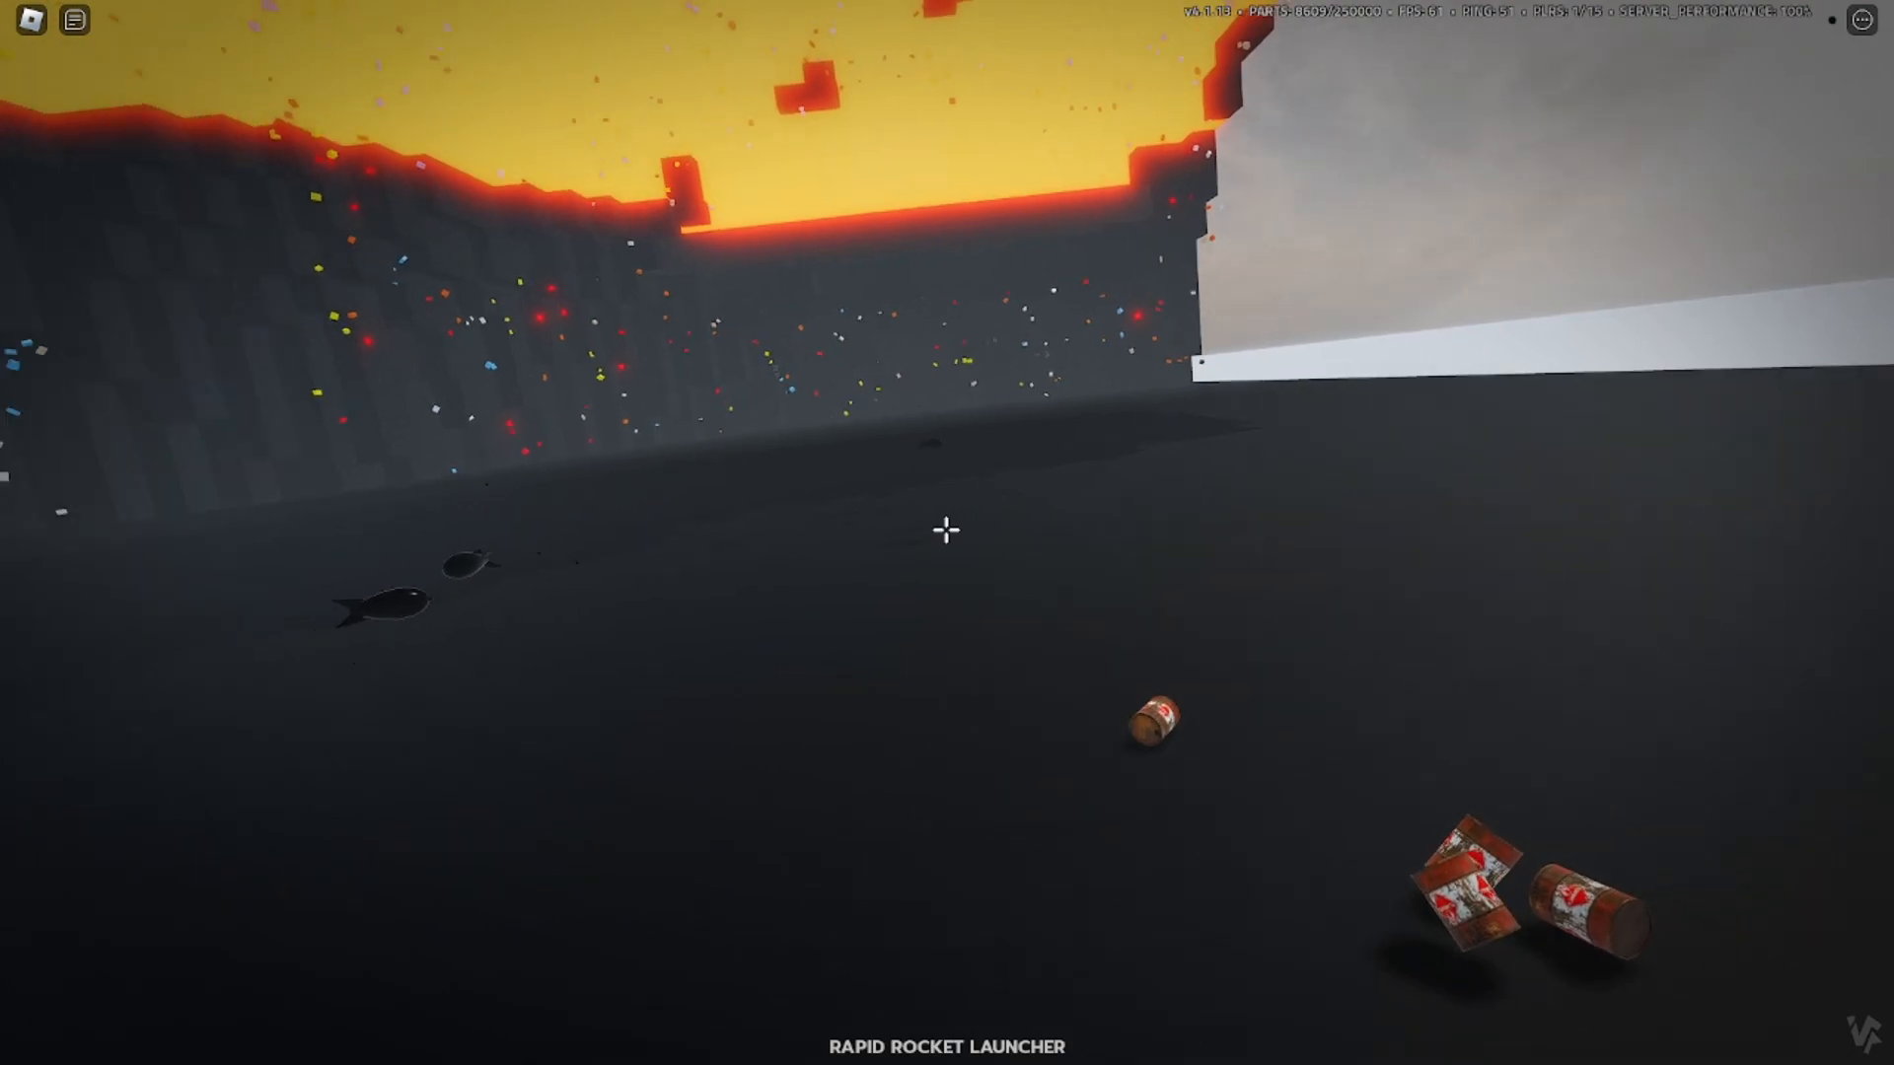
Shoot two rockets at the leftover bomb drifting over the black void.
left_click(947, 529)
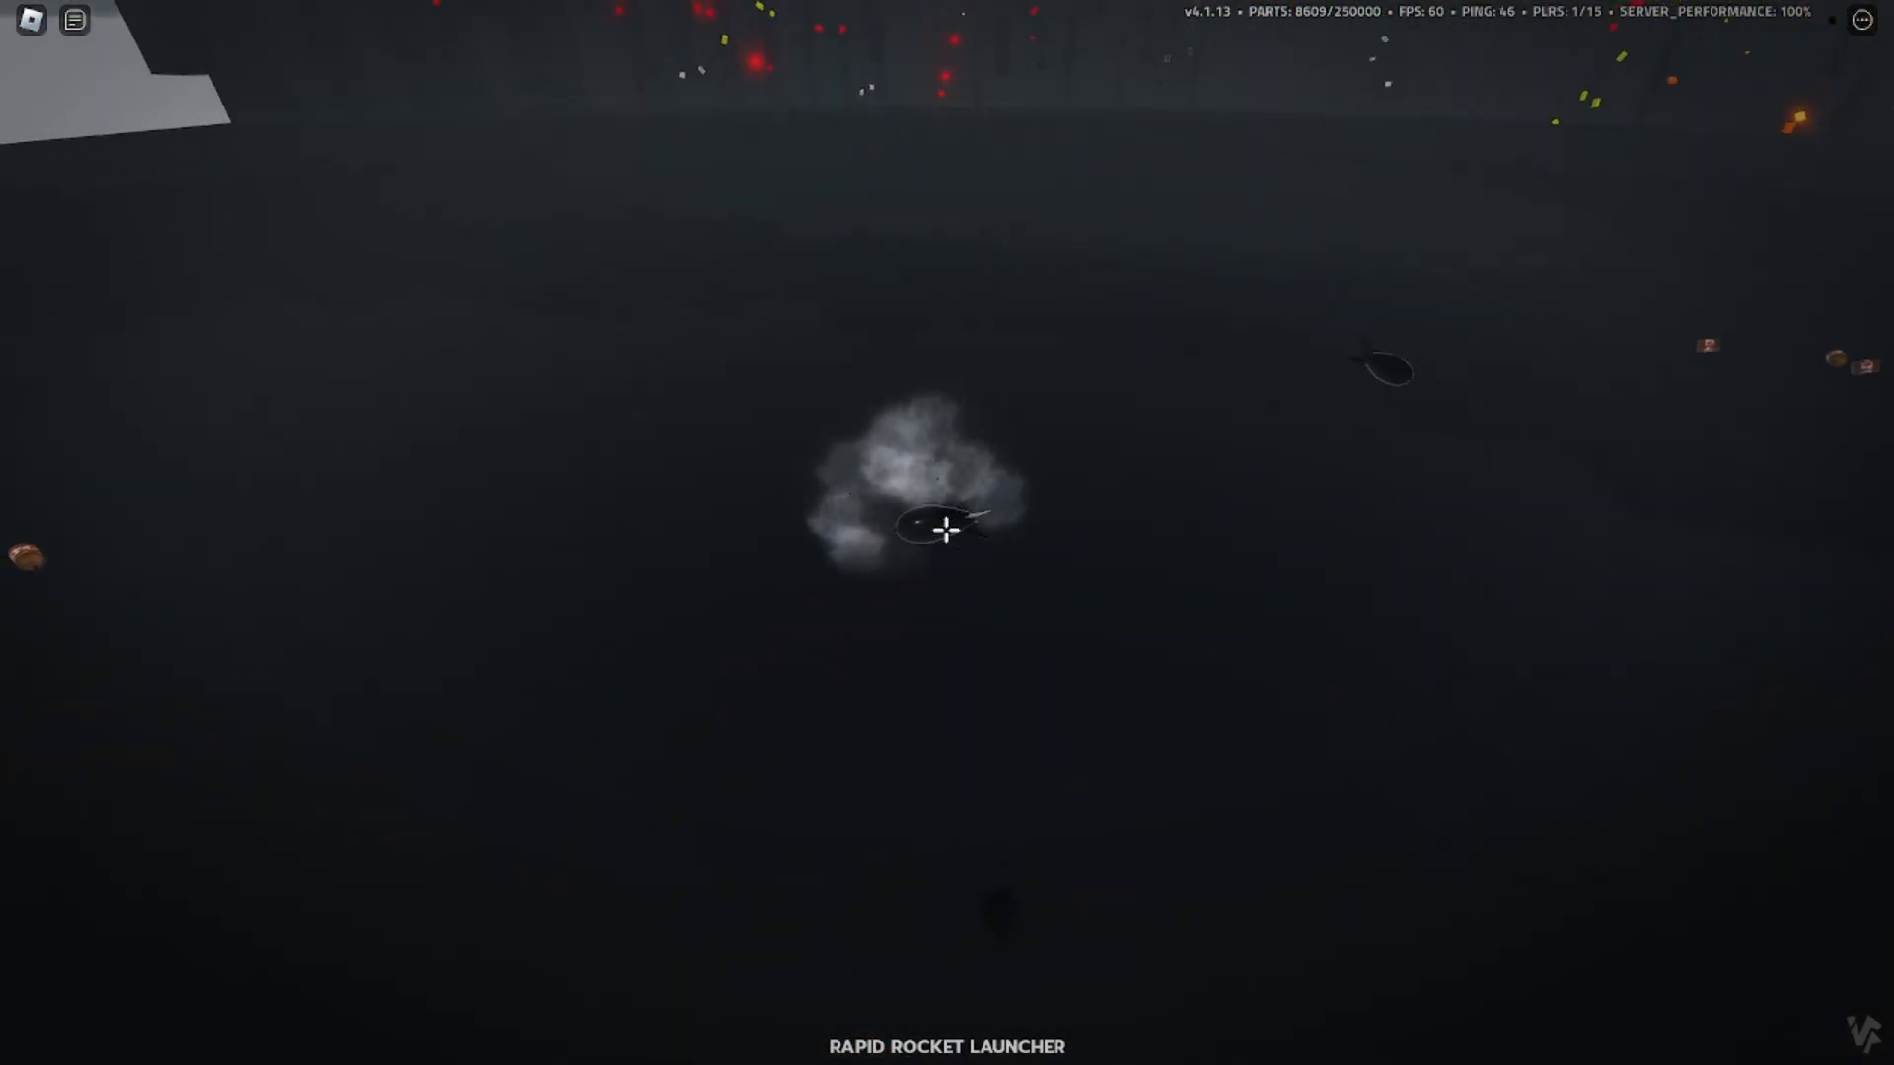
left_click(947, 533)
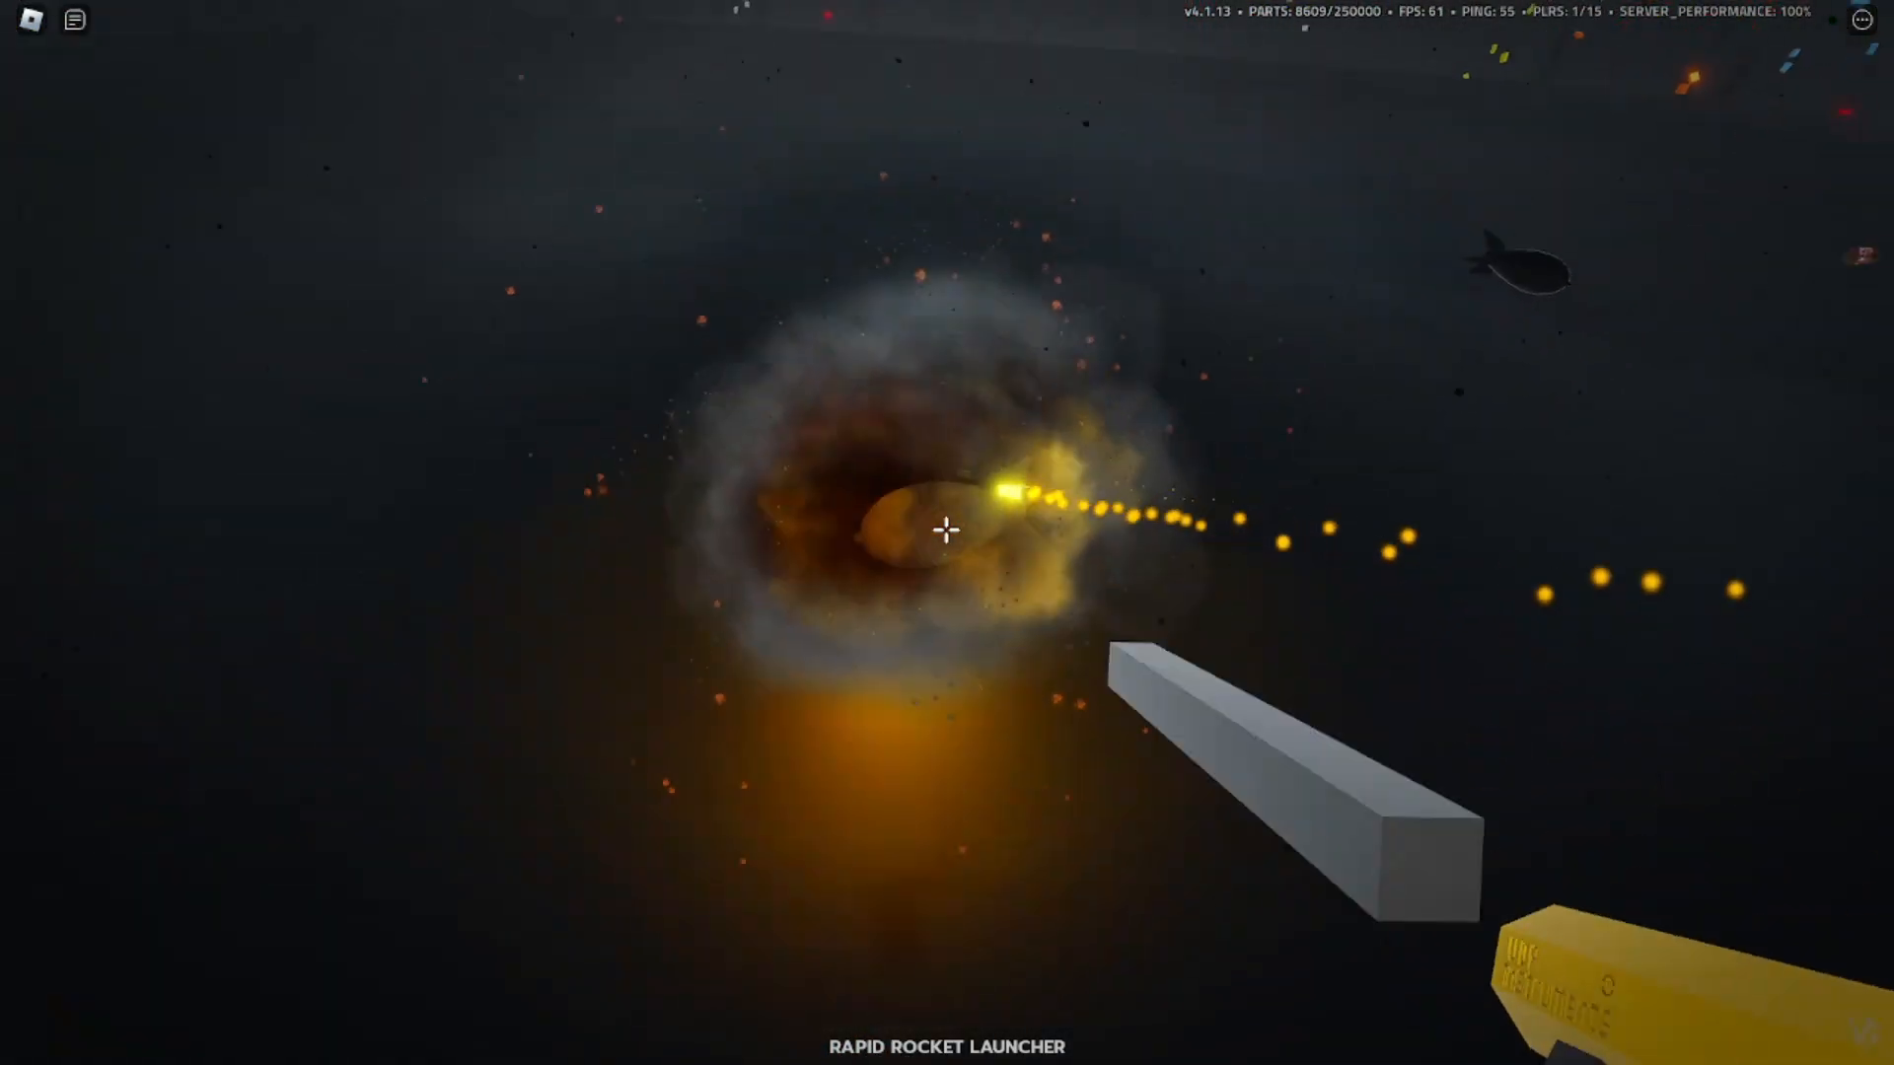